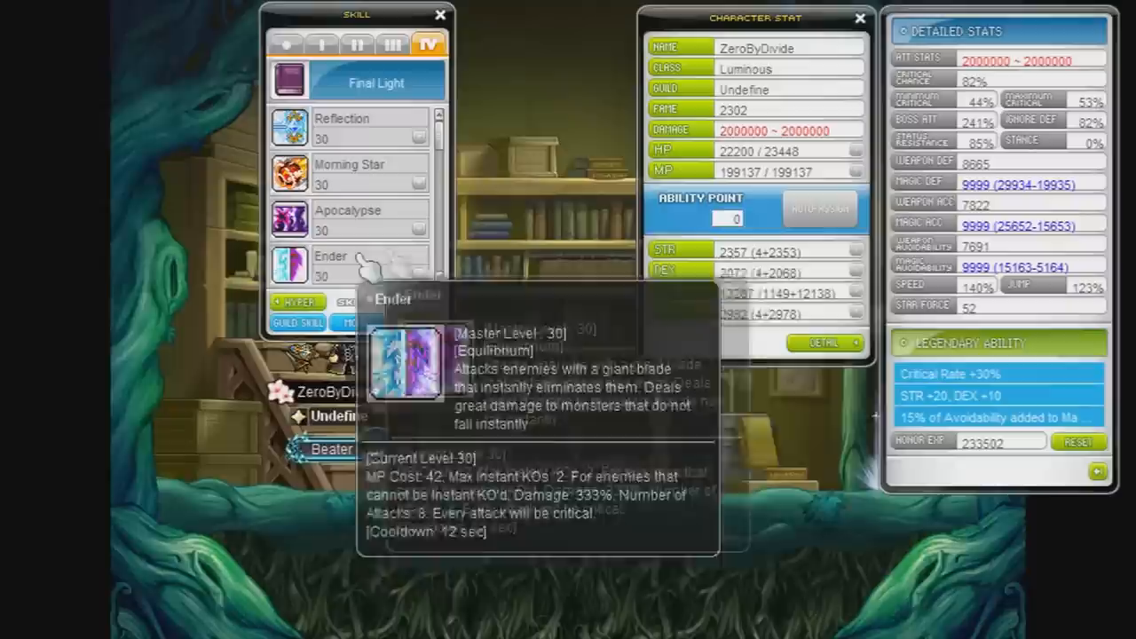
pyautogui.moveTo(572, 235)
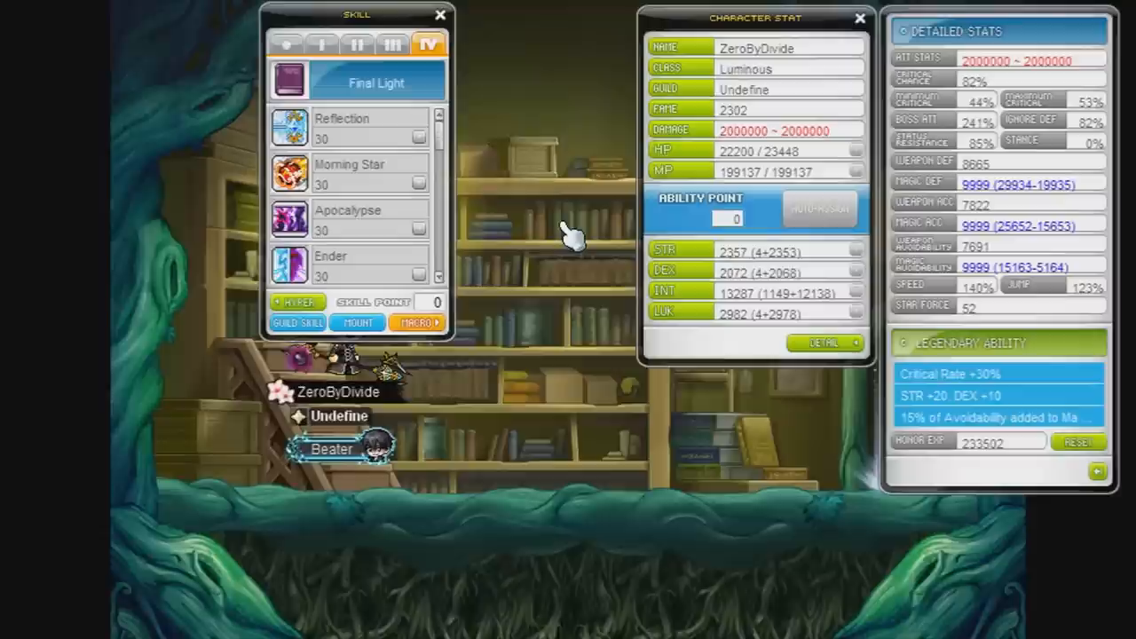
pyautogui.moveTo(1052, 379)
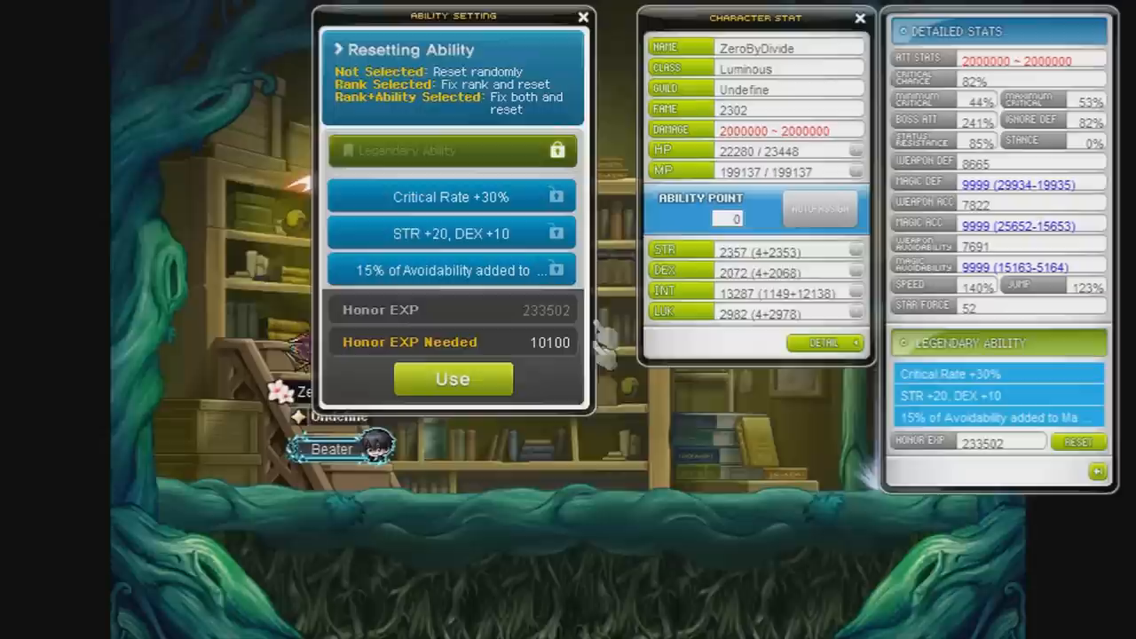
# Step: Reroll the legendary abilities three times to reach LUK +15, DEX +8 and Item Drop Rate +9%
pyautogui.click(452, 379)
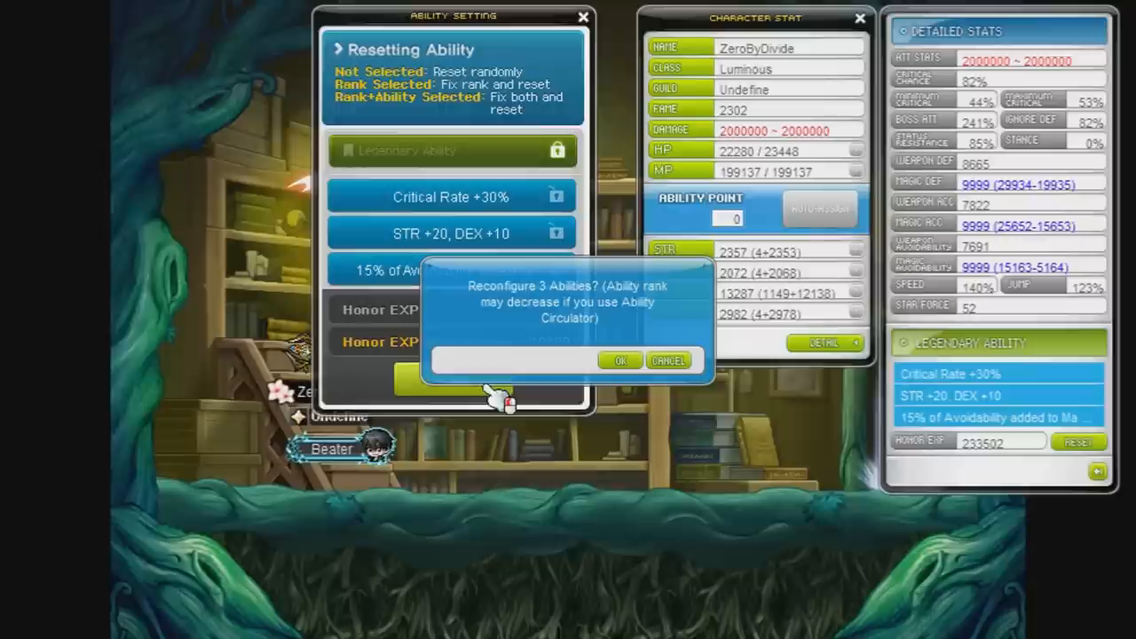
pyautogui.click(620, 359)
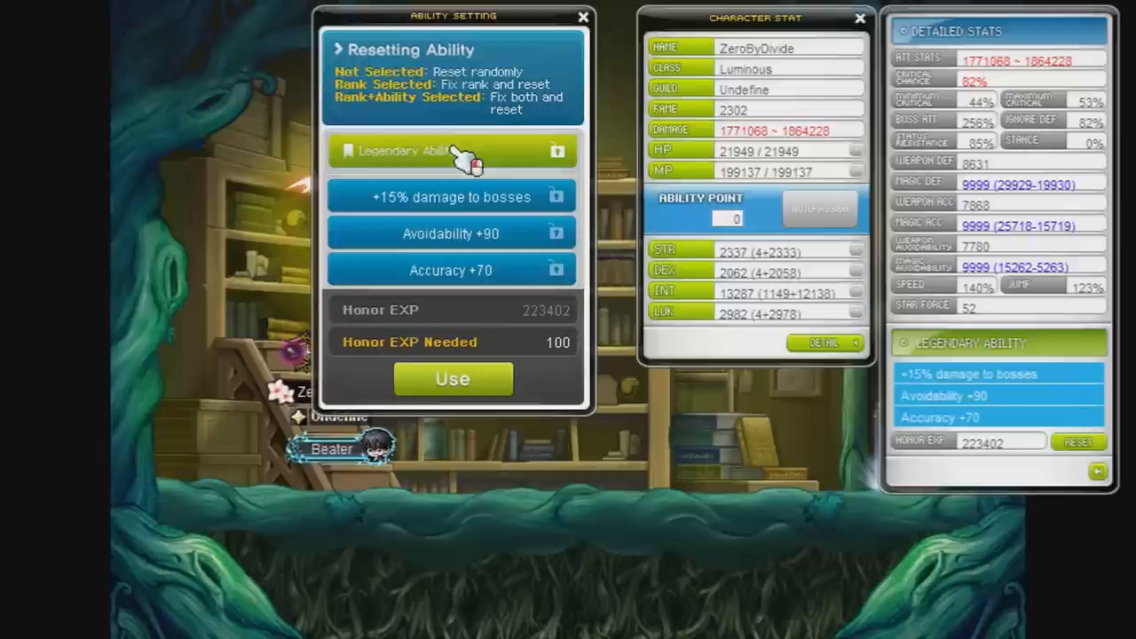
pyautogui.click(452, 379)
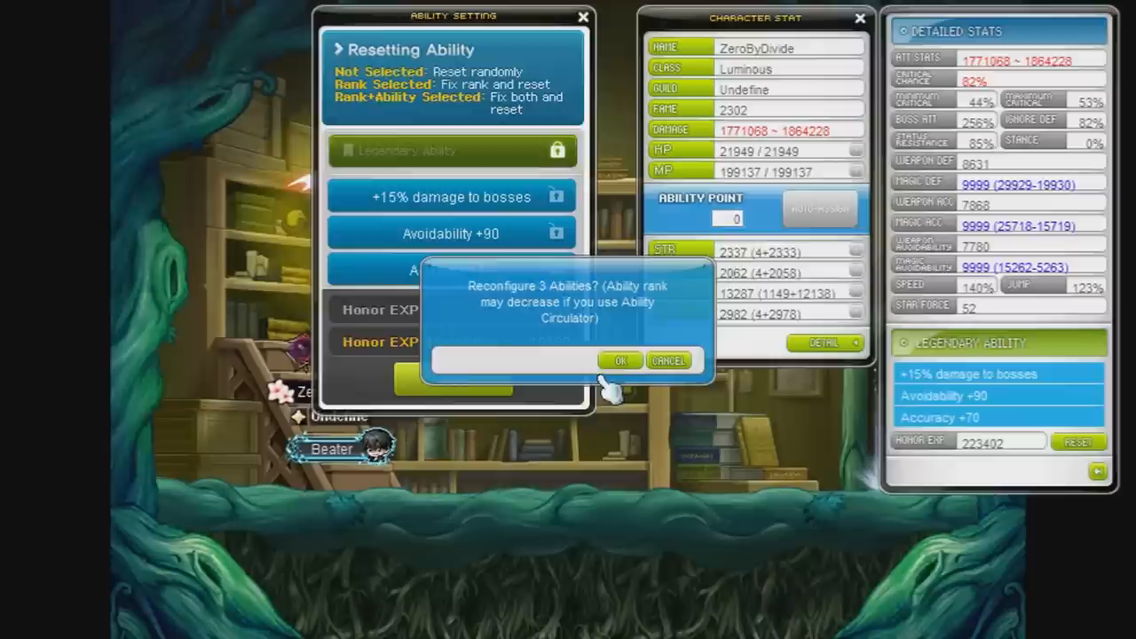
pyautogui.click(621, 361)
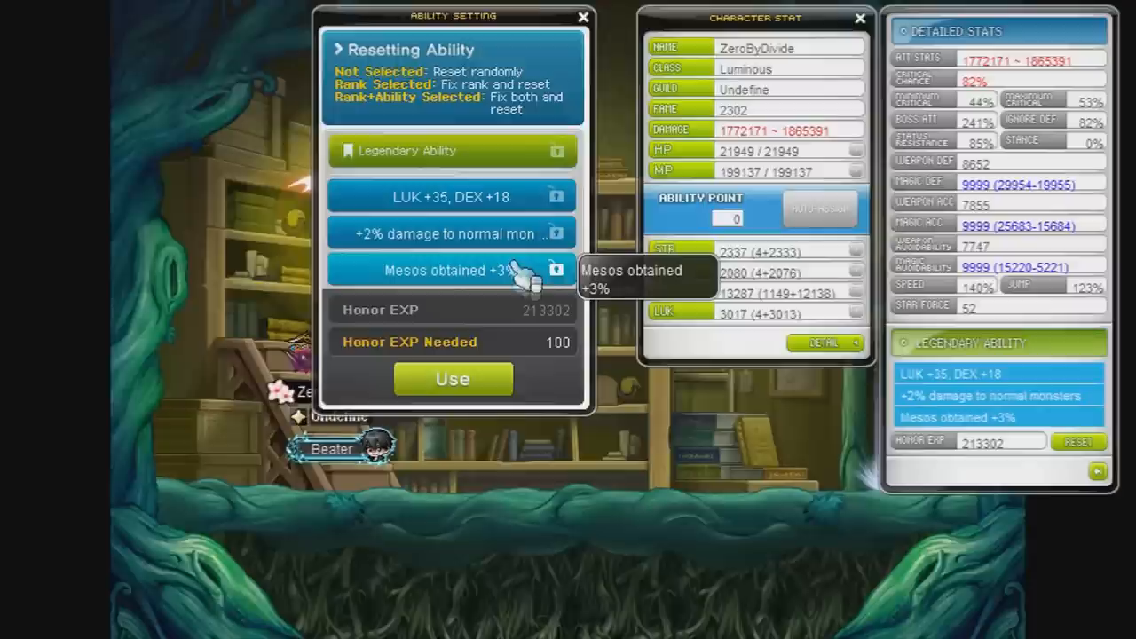
pyautogui.click(452, 379)
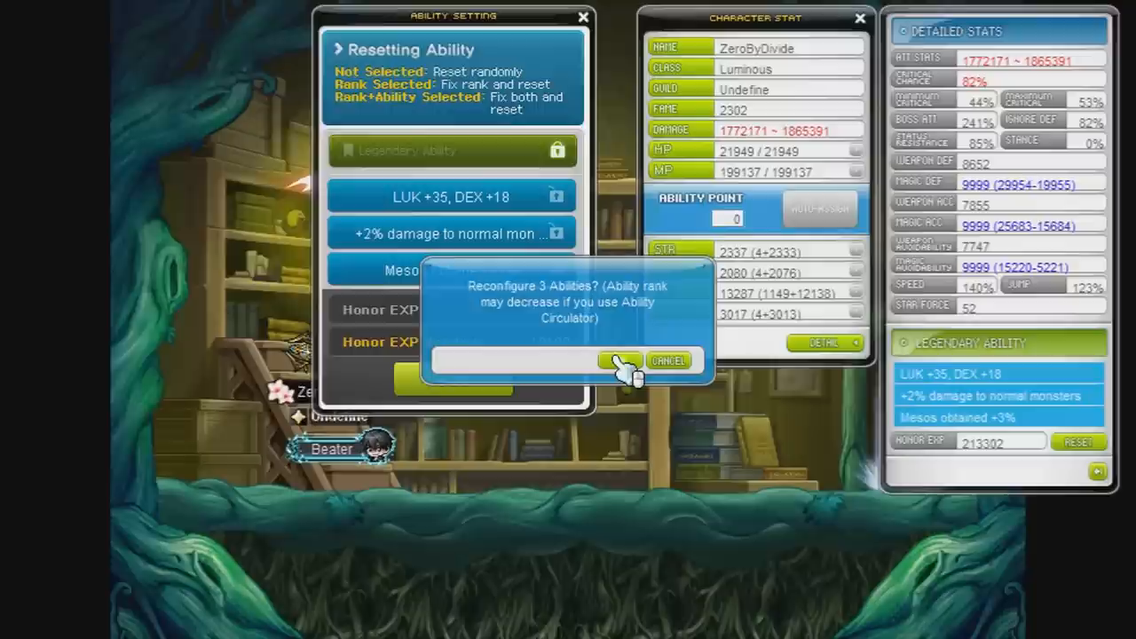
pyautogui.click(619, 360)
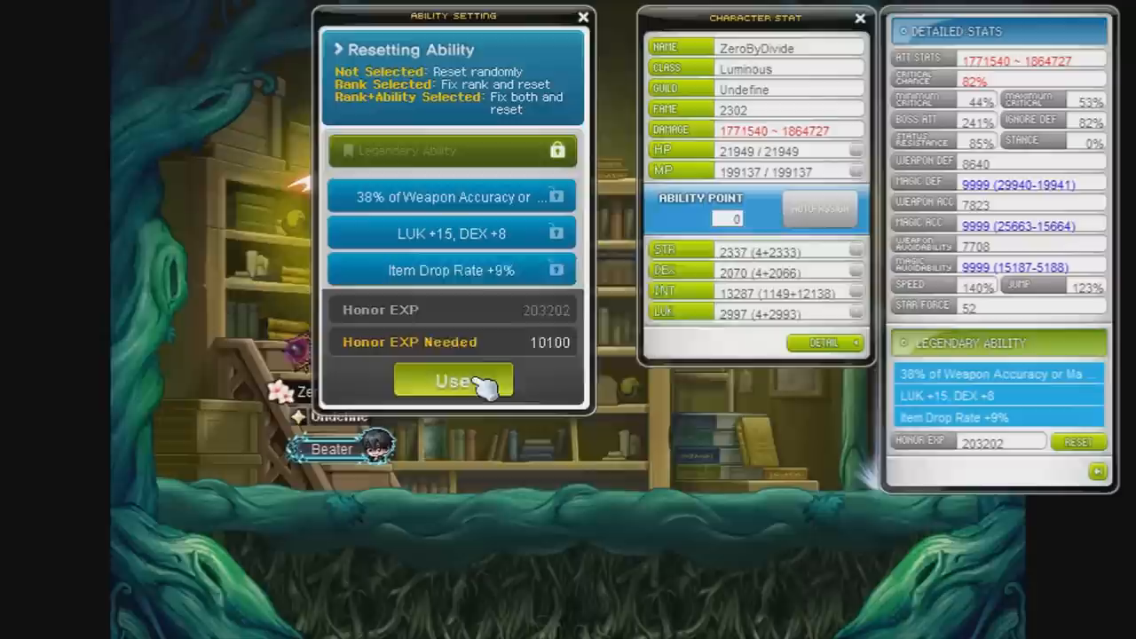
# Step: Keep rerolling through LUK +38/DEX +19 and Buff duration +12%, Honor EXP dropping to 162802
pyautogui.click(453, 380)
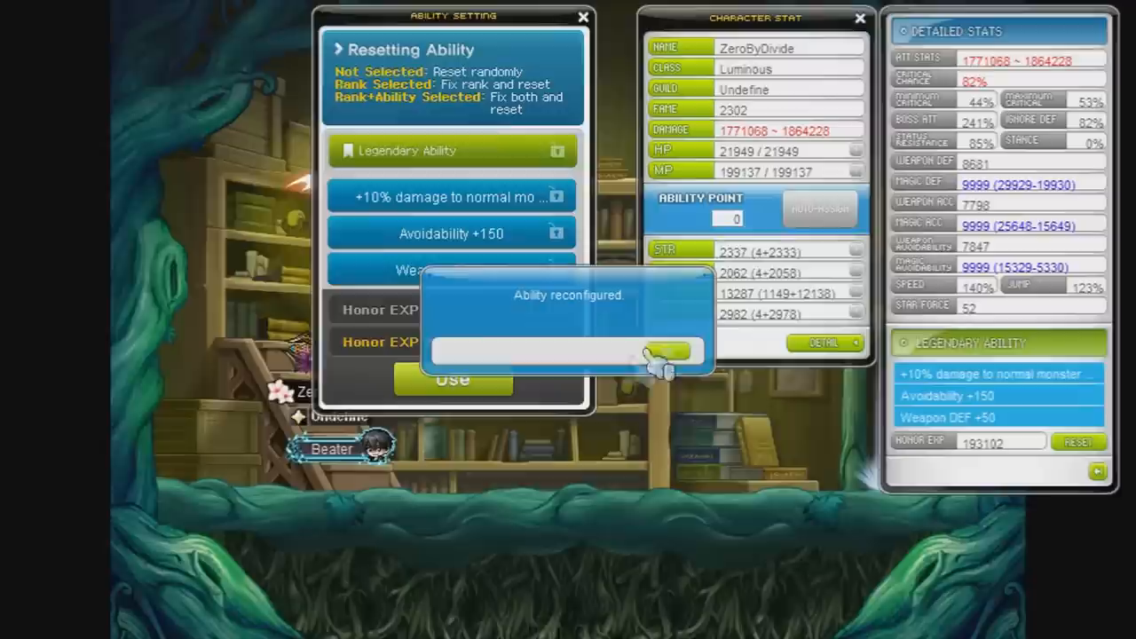
pyautogui.click(664, 351)
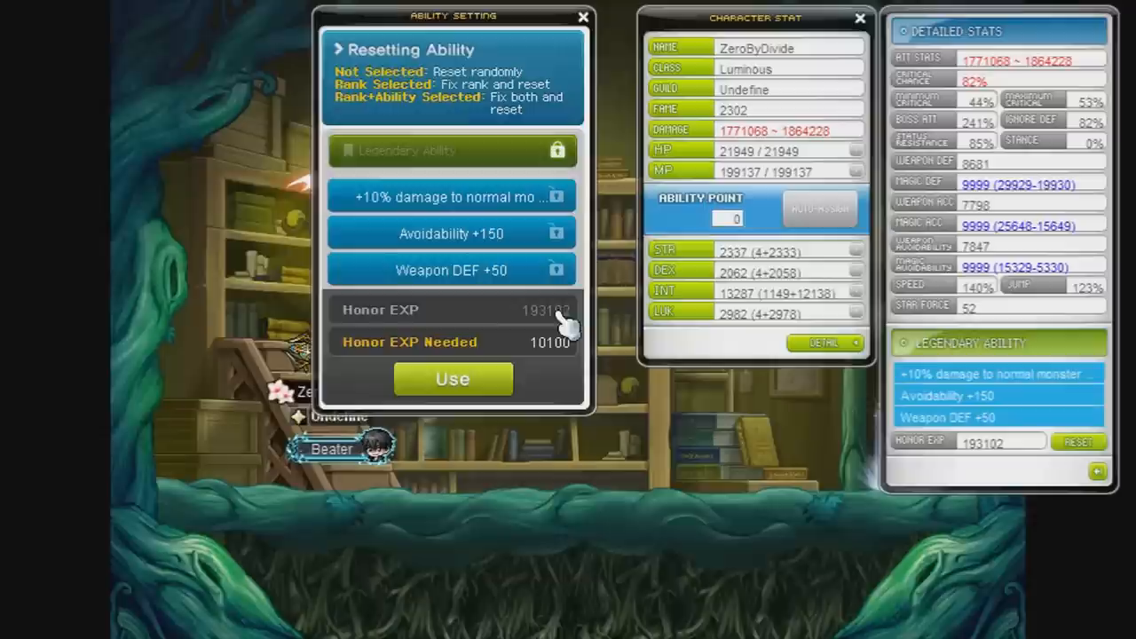
pyautogui.moveTo(617, 364)
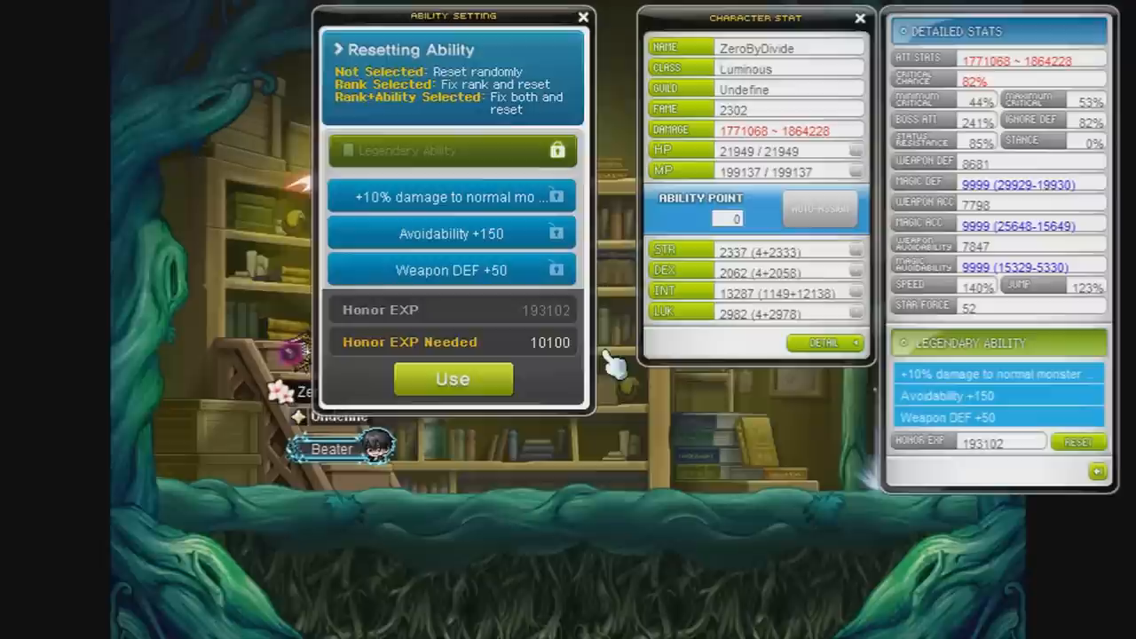
pyautogui.click(452, 379)
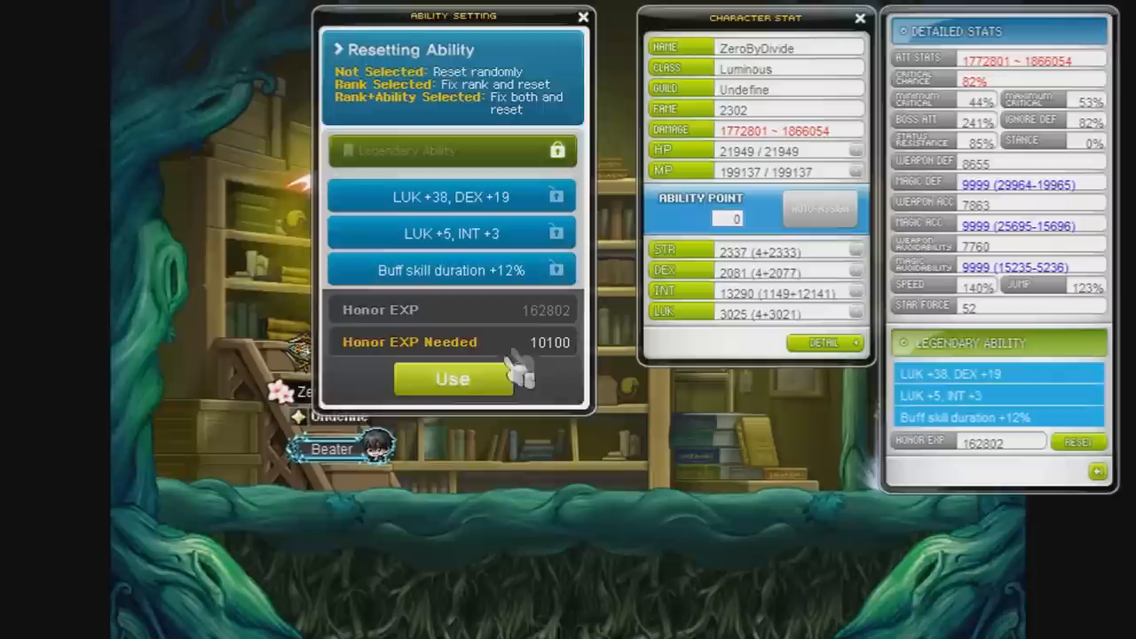
pyautogui.click(452, 379)
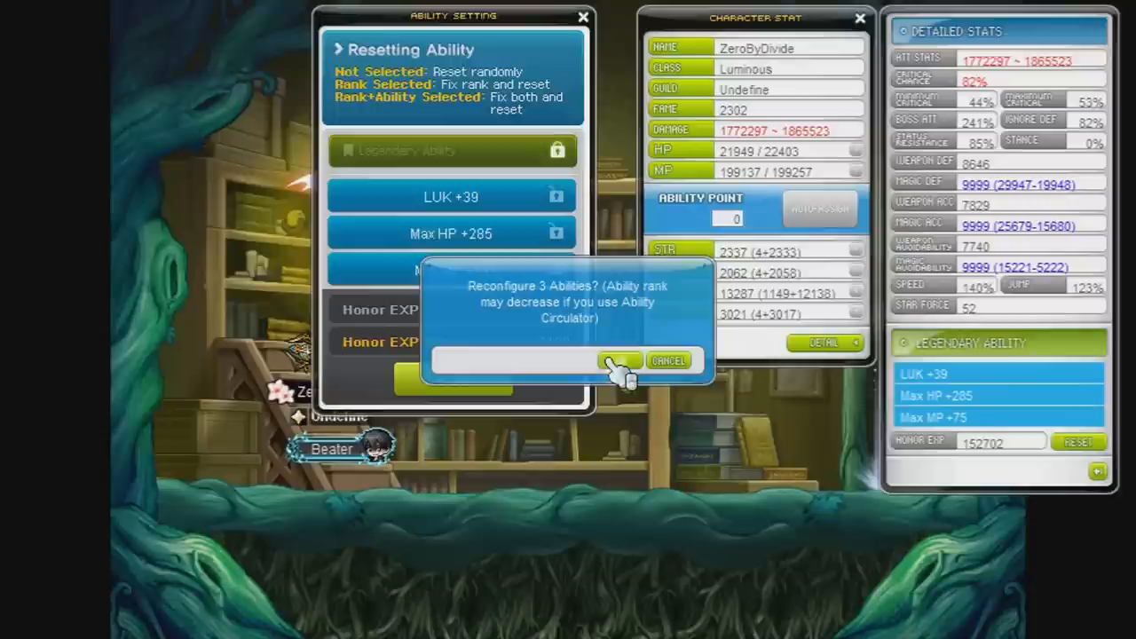
# Step: Reroll twice more for DEX +9/STR +5 and LUK +7/INT +4, leaving 112302 Honor EXP
pyautogui.click(620, 359)
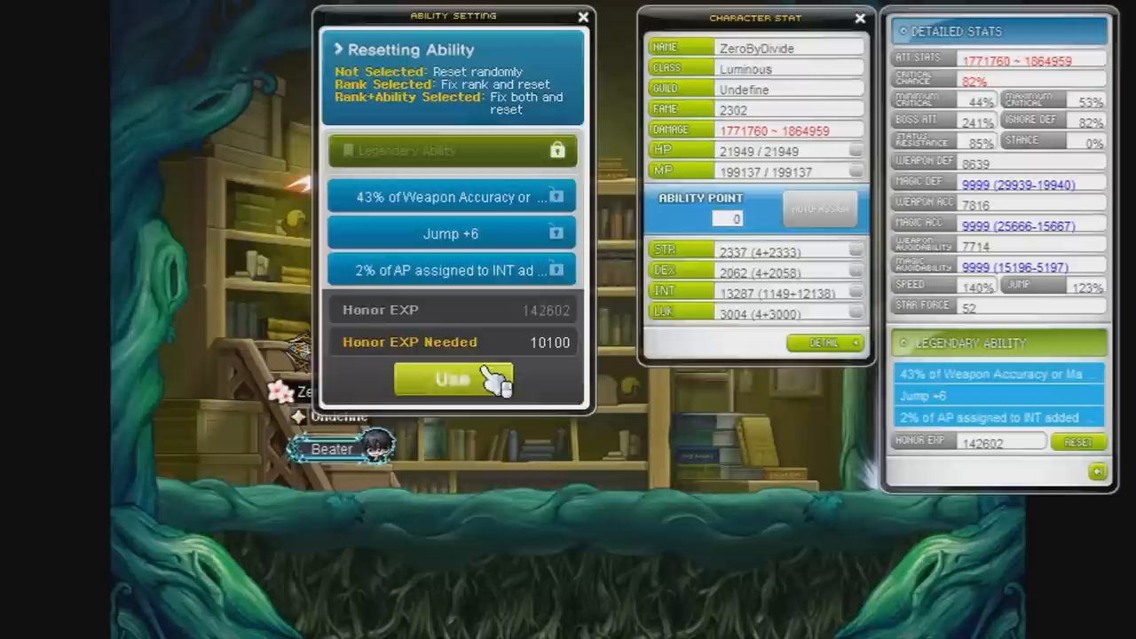
pyautogui.click(453, 379)
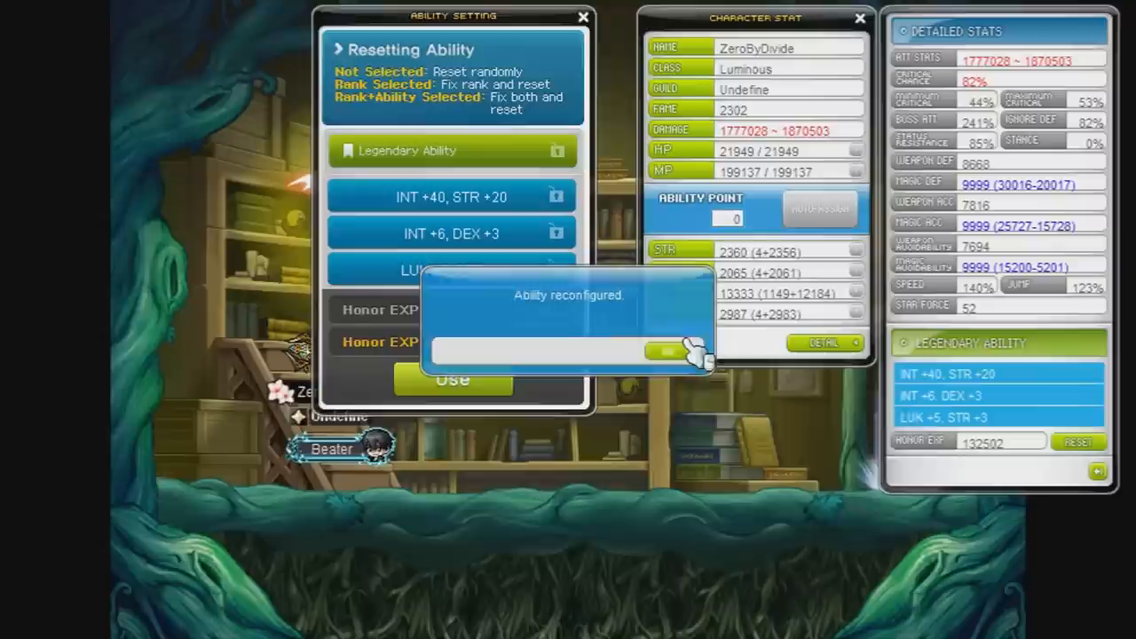
pyautogui.click(667, 349)
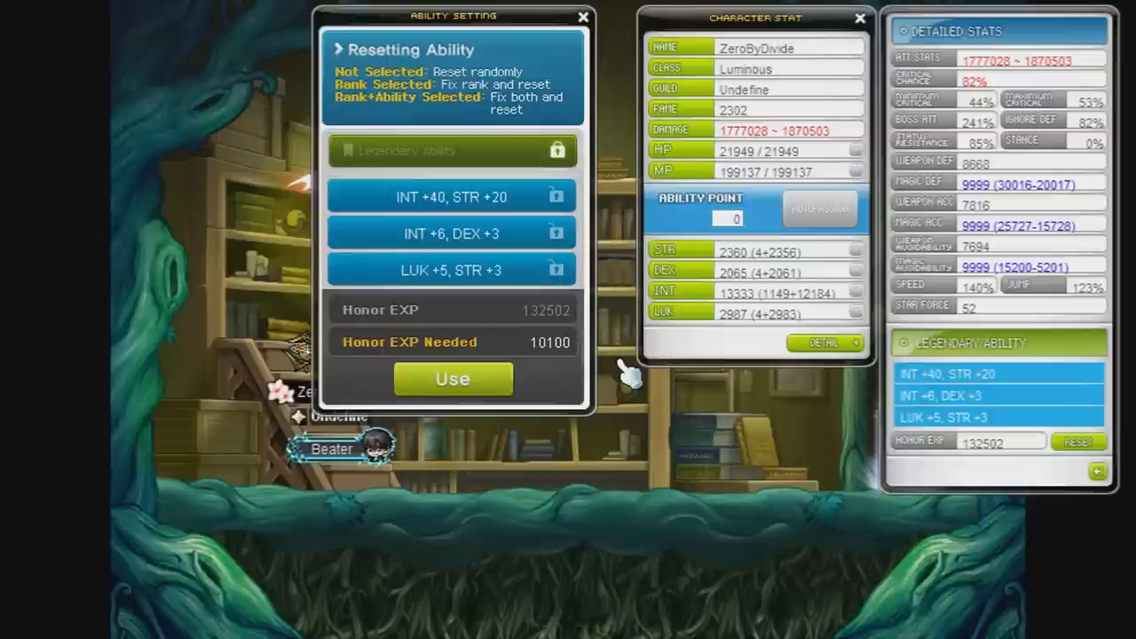
pyautogui.click(453, 379)
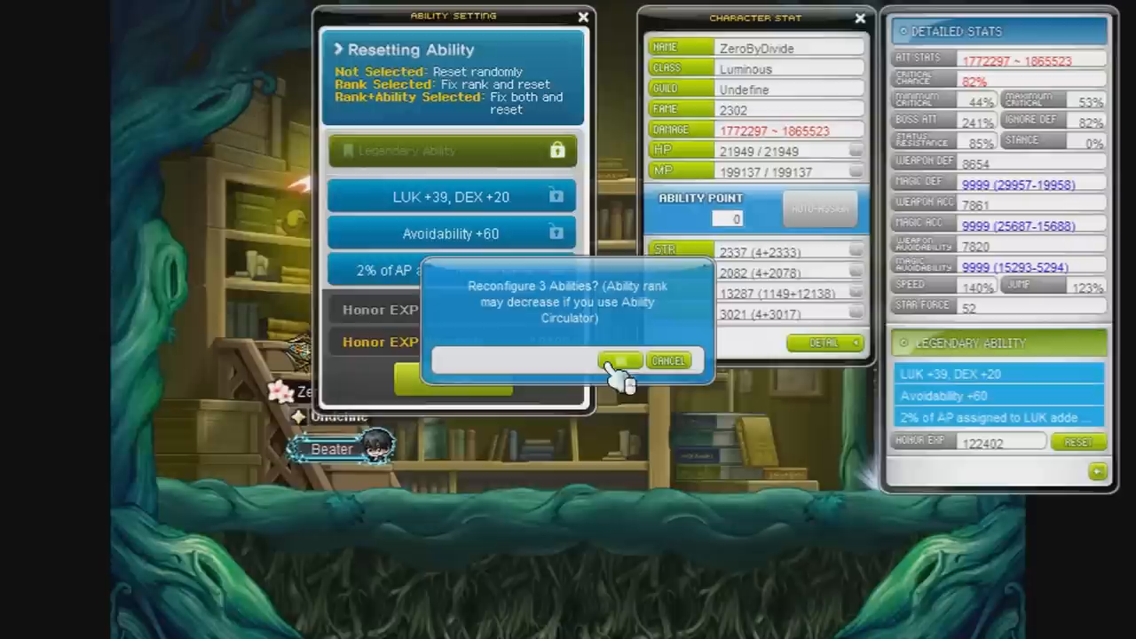
pyautogui.click(620, 360)
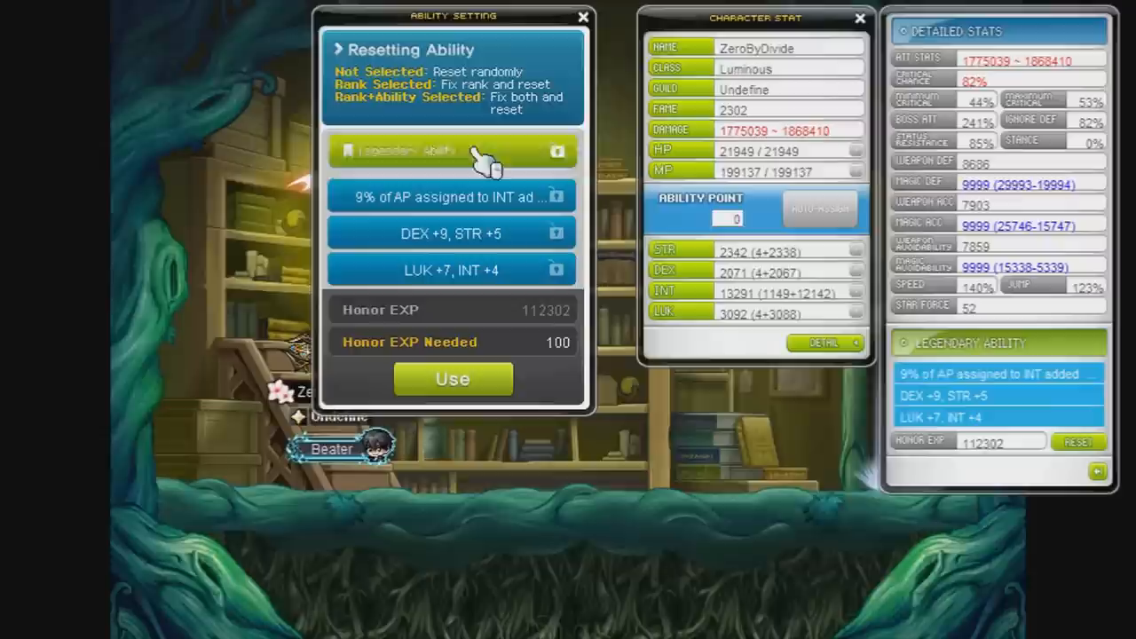
# Step: Reroll with the legendary rank locked to get Item Drop Rate +19%, Magic Attack +9, DEX +9/LUK +5
pyautogui.click(452, 379)
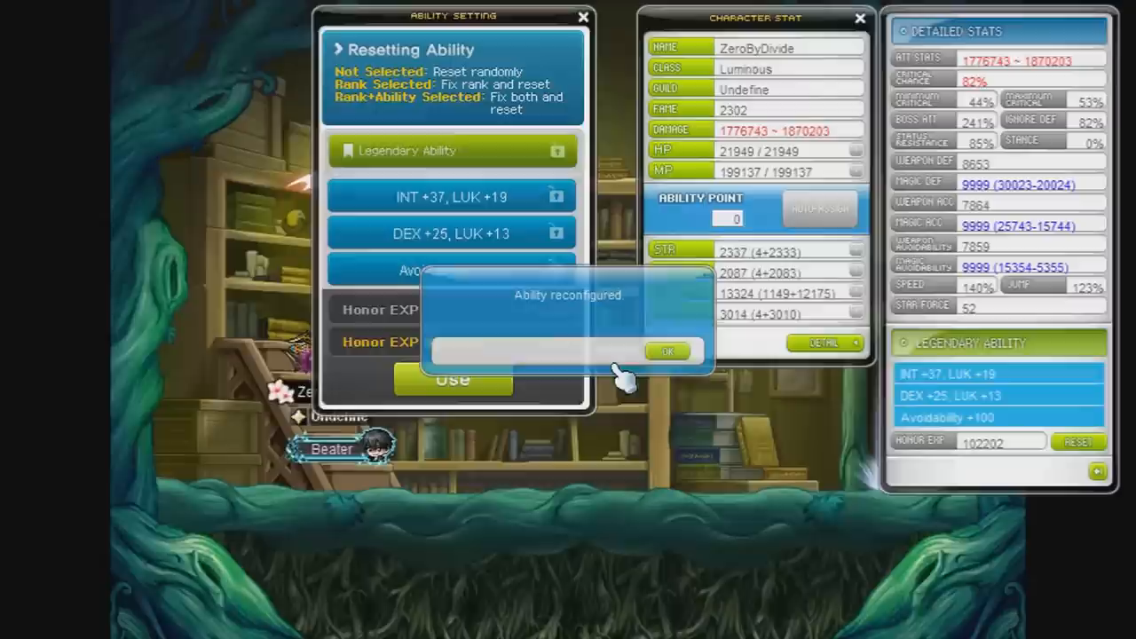
pyautogui.click(666, 351)
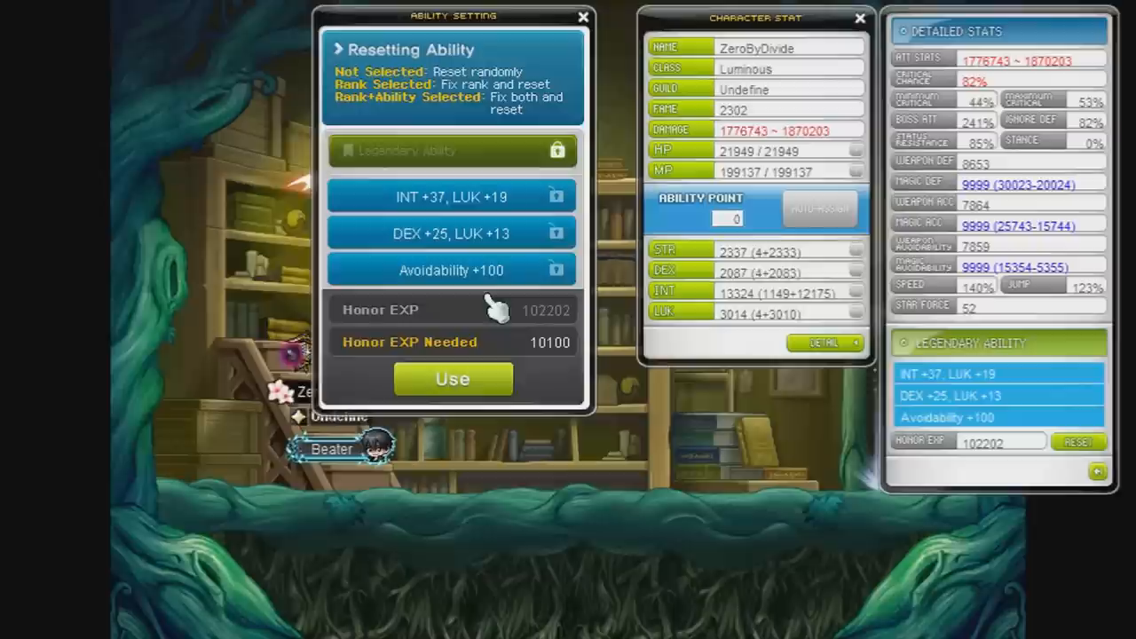
pyautogui.moveTo(479, 383)
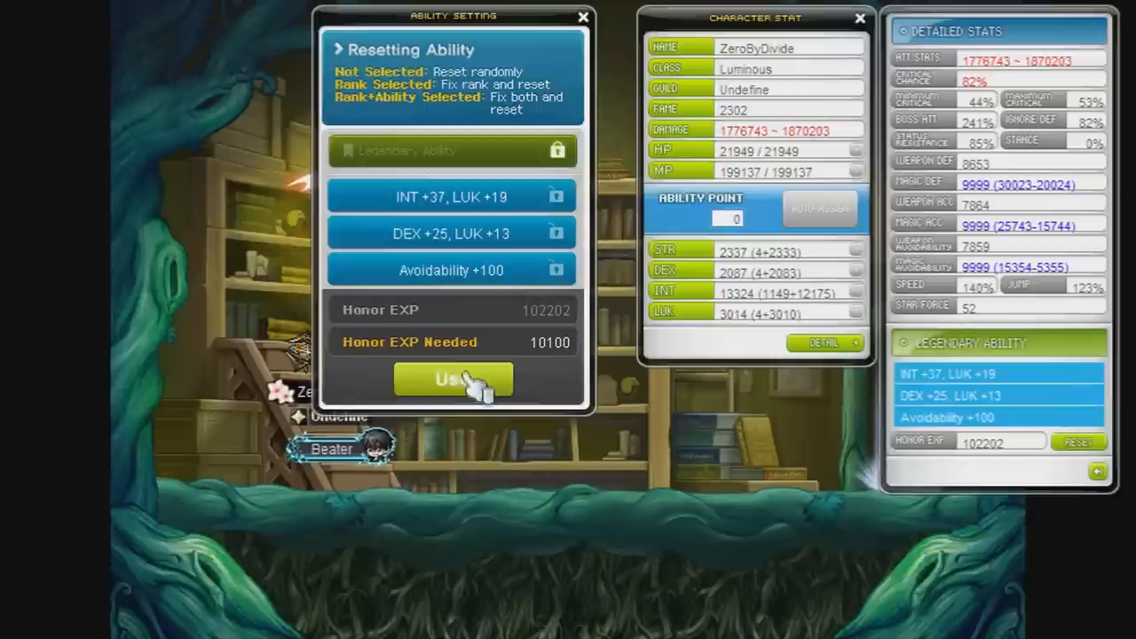
pyautogui.click(452, 380)
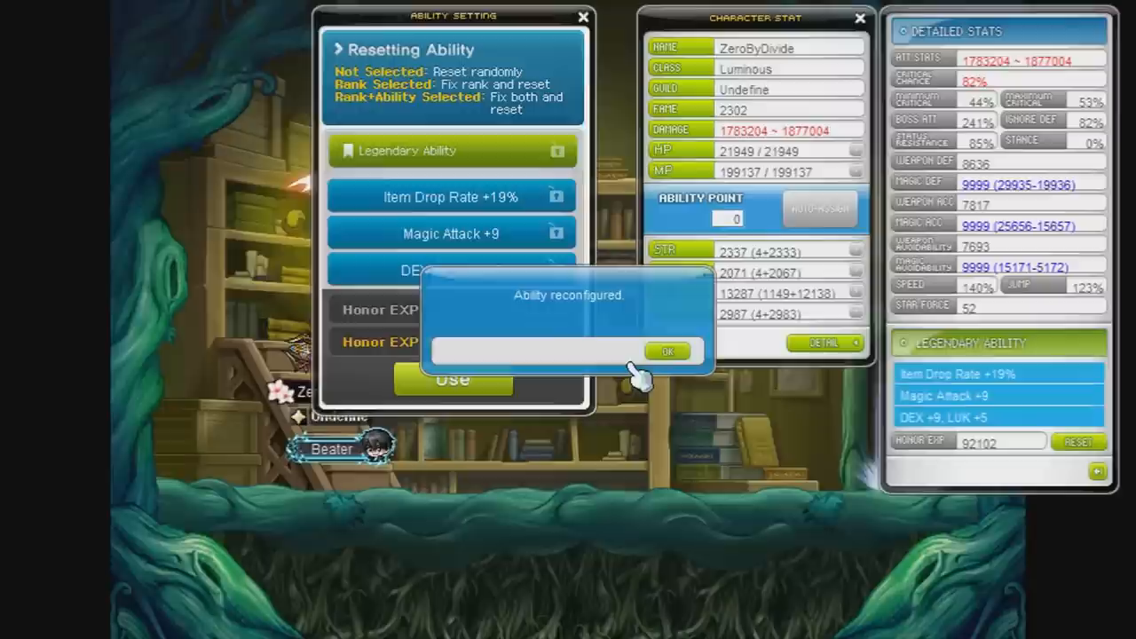
# Step: Dismiss the Ability reconfigured message and close the Ability Setting window, keeping Item Drop Rate +19%
pyautogui.click(668, 352)
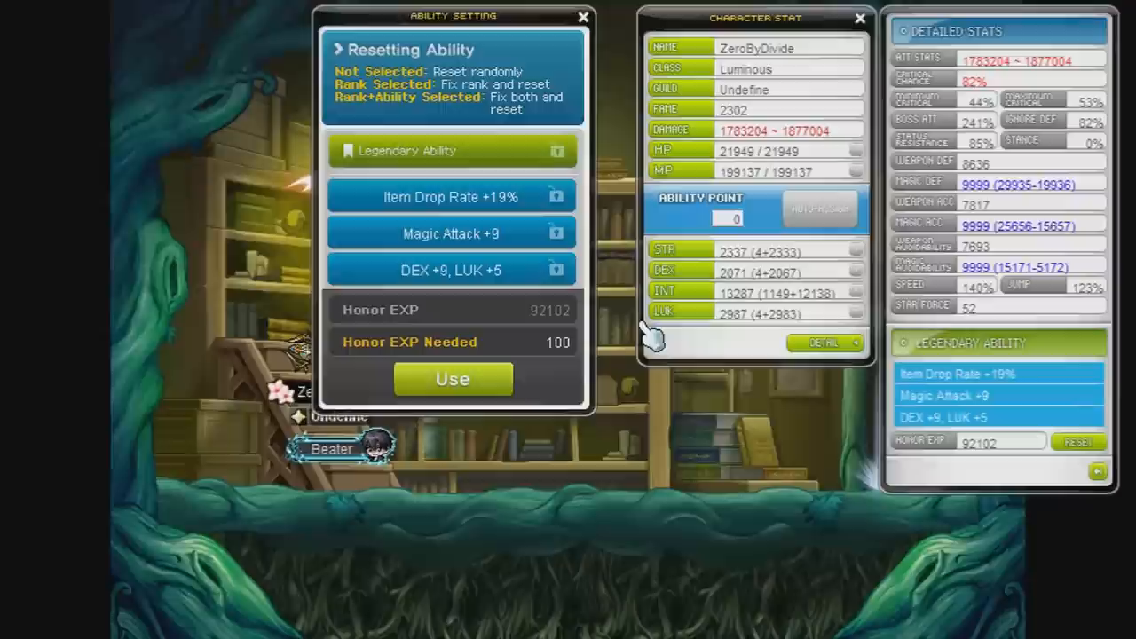
pyautogui.click(584, 16)
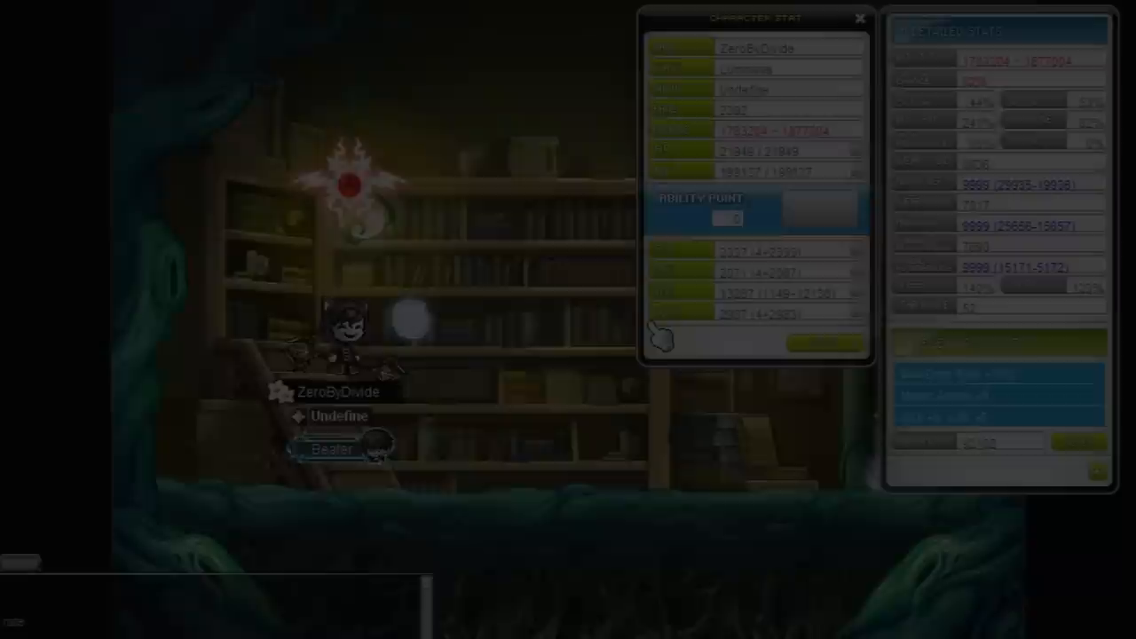